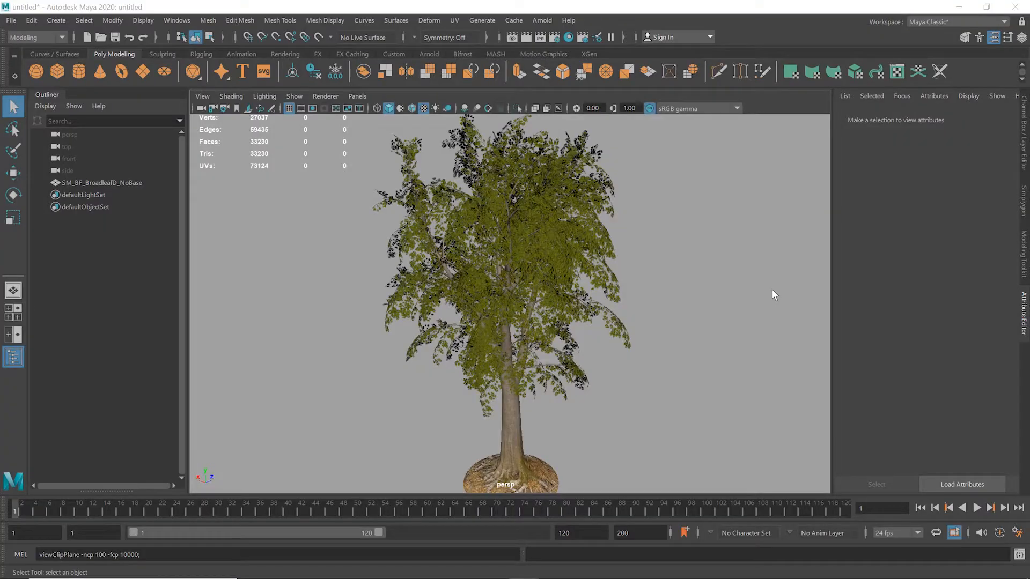
- Inspect the tree, then add Simplygon's 'Billboard cloud for vegetation' advanced template
{"action": "left_click_drag", "start_coordinate": [775, 294], "coordinate": [662, 310]}
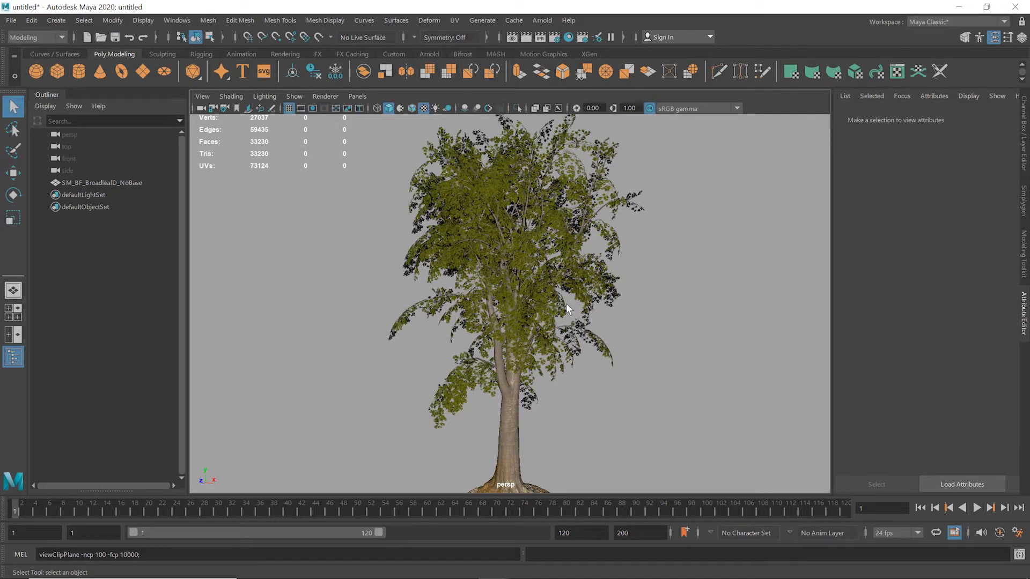
{"action": "mouse_move", "coordinate": [631, 322]}
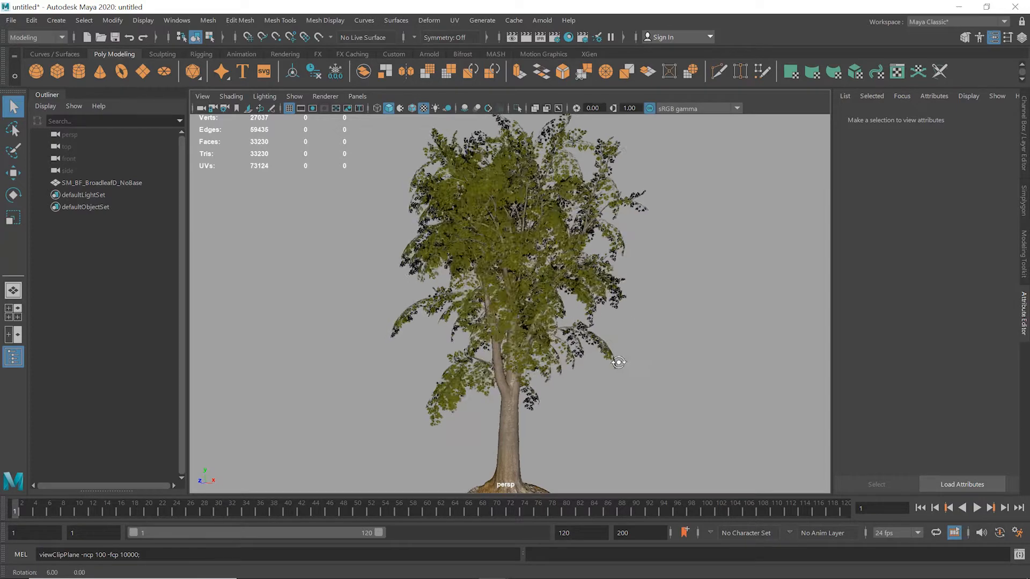
{"action": "left_click_drag", "start_coordinate": [619, 363], "coordinate": [489, 375]}
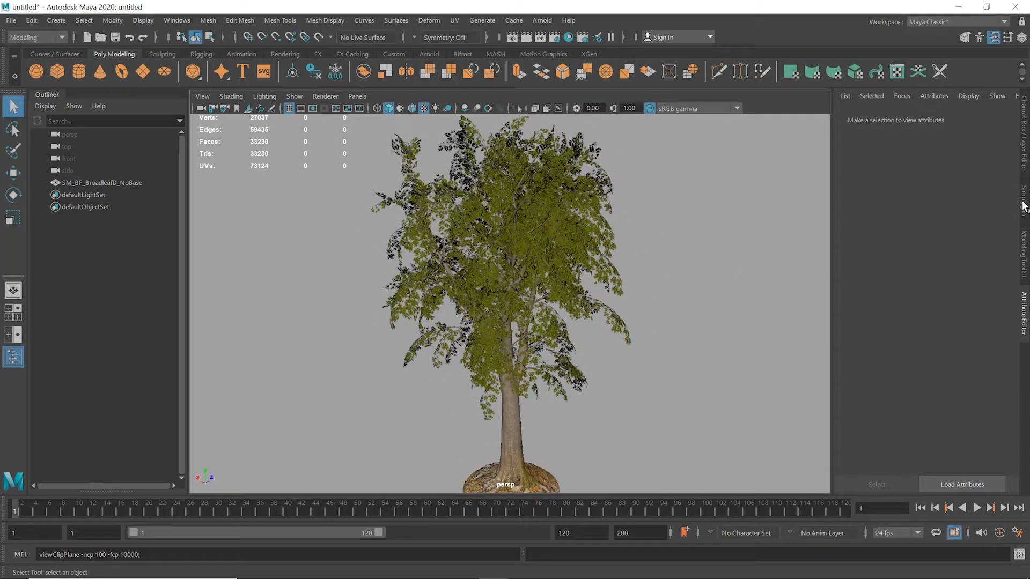
{"action": "left_click", "coordinate": [1023, 204]}
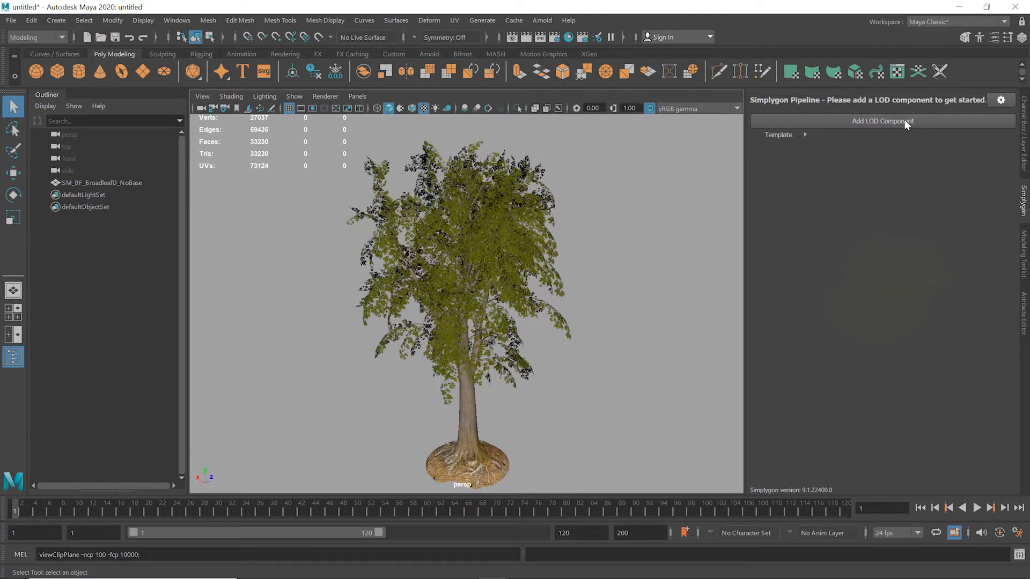
{"action": "left_click", "coordinate": [778, 134]}
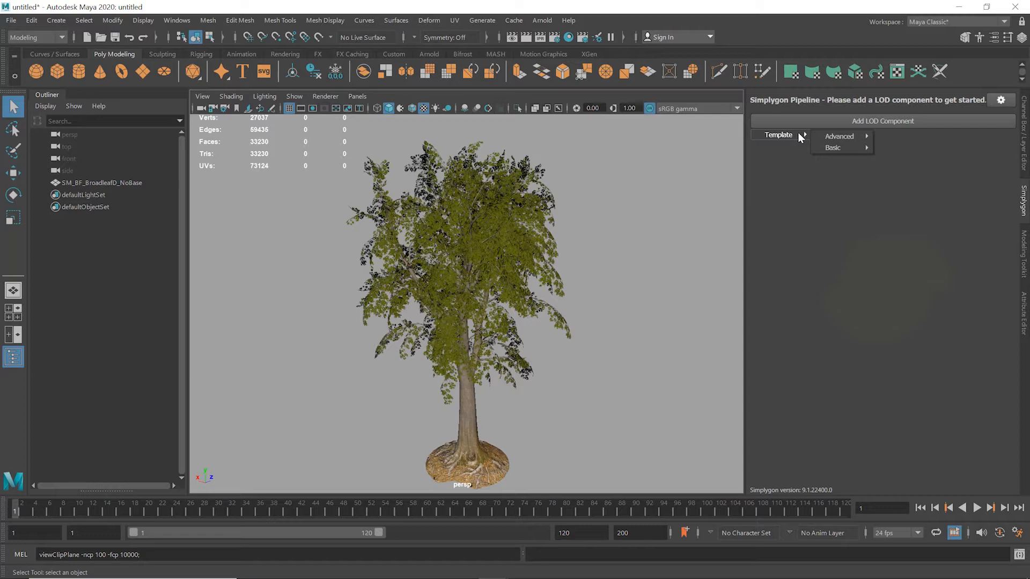
{"action": "mouse_move", "coordinate": [837, 145]}
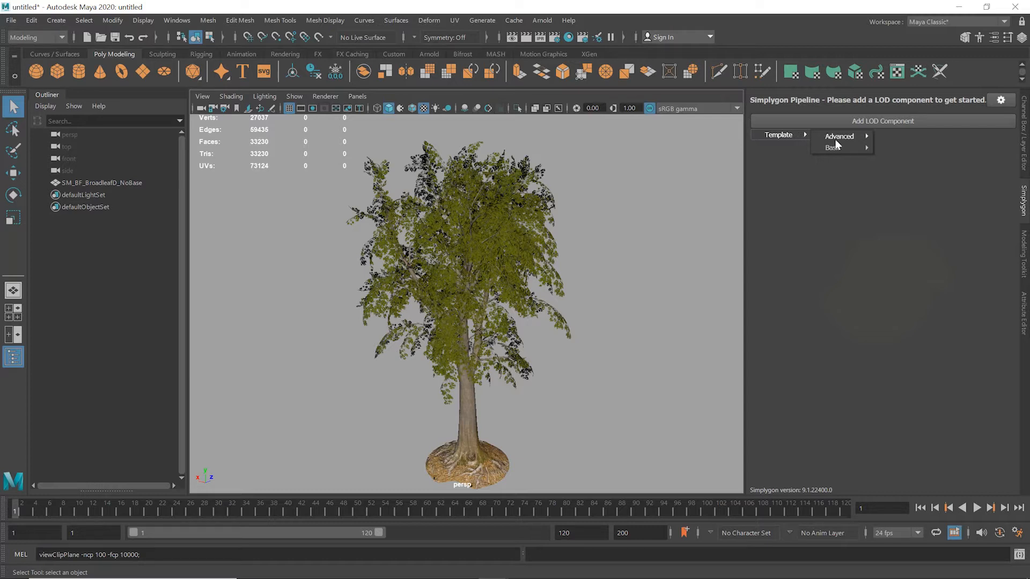
{"action": "mouse_move", "coordinate": [840, 136]}
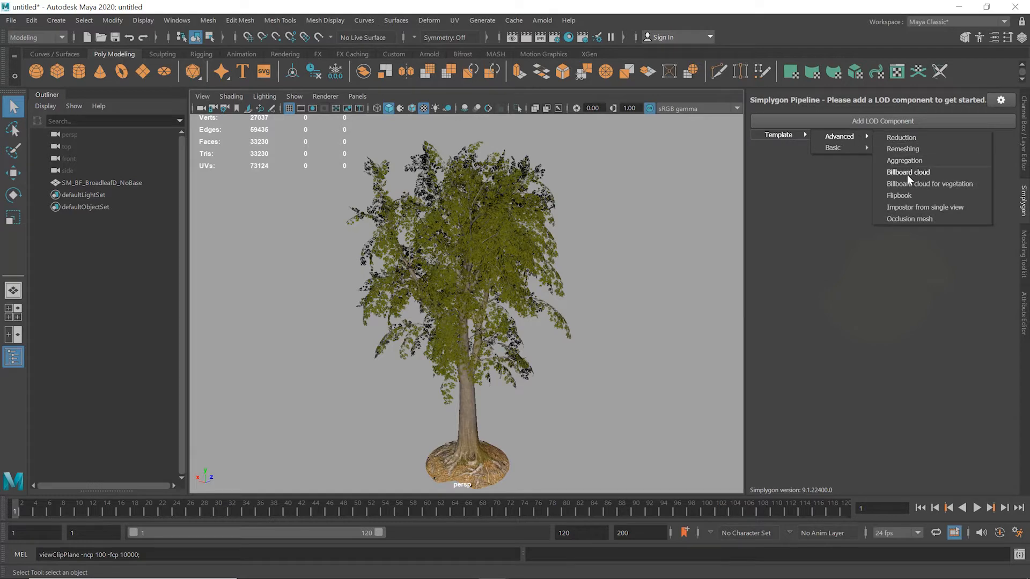
{"action": "left_click", "coordinate": [928, 183]}
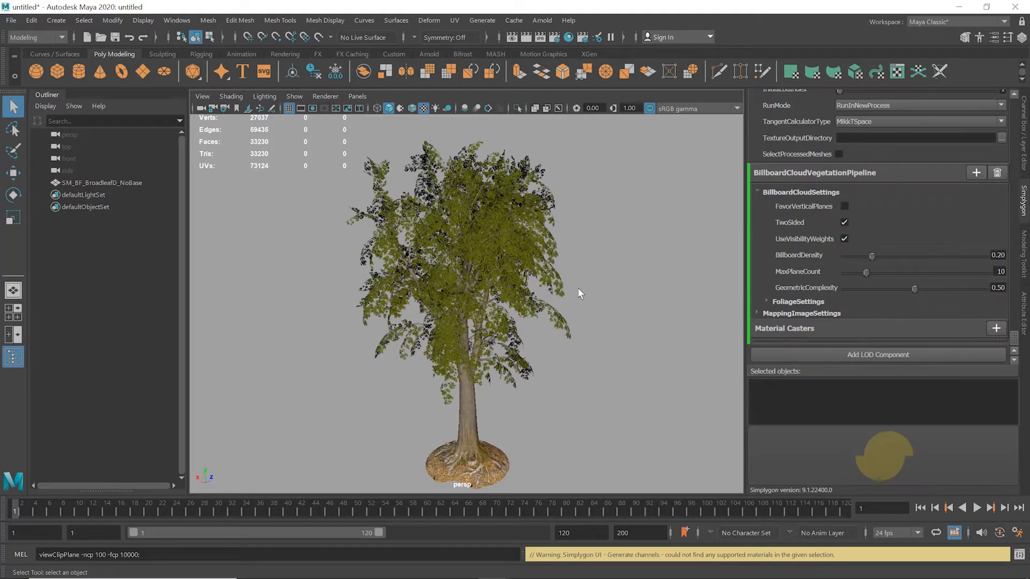
- Select SM_BF_BroadleafD_NoBase and reduce material casters to color, transparency and normal
{"action": "left_click", "coordinate": [98, 183]}
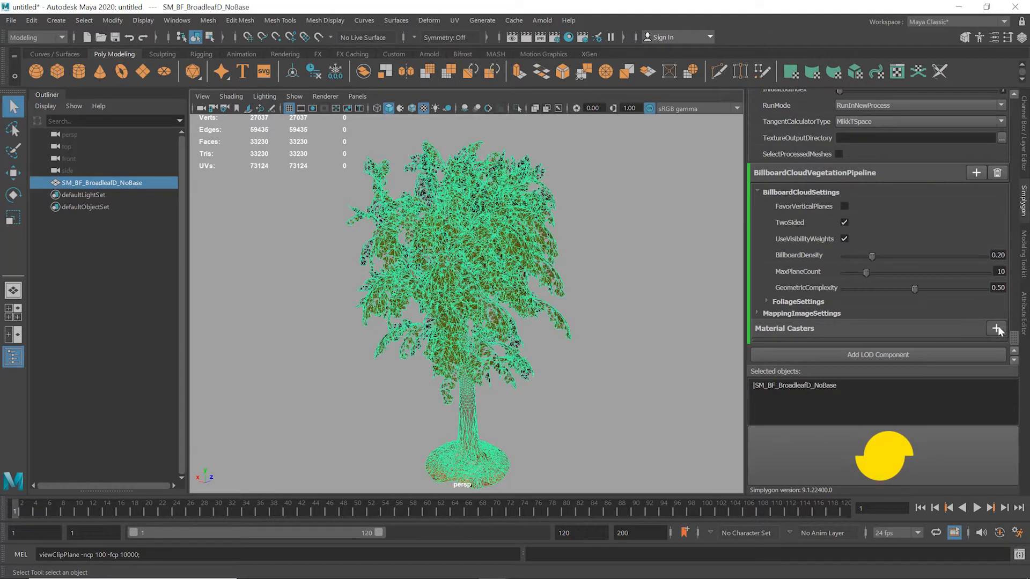
{"action": "left_click", "coordinate": [996, 329]}
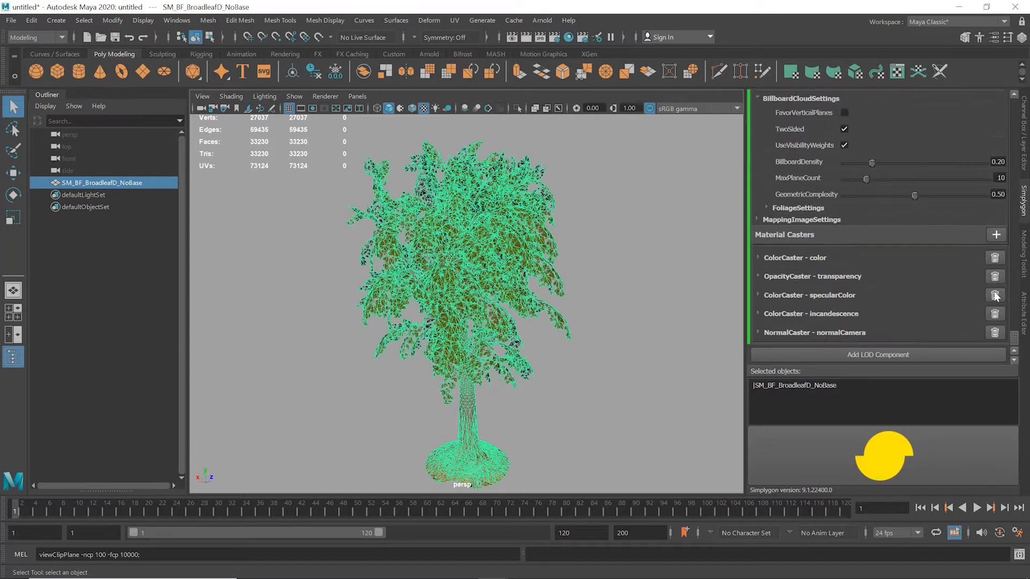
{"action": "left_click", "coordinate": [995, 295]}
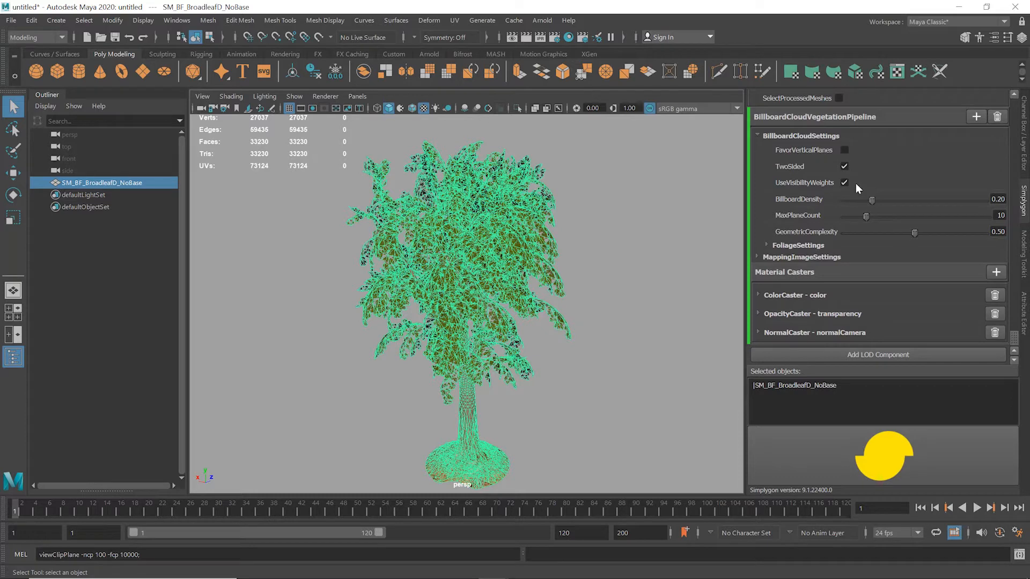
{"action": "mouse_move", "coordinate": [802, 149]}
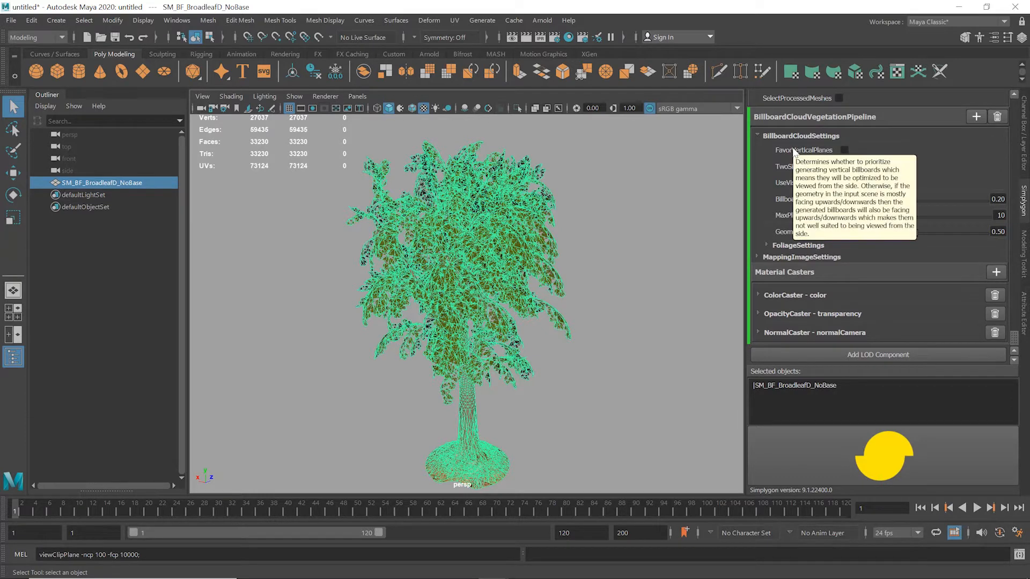
{"action": "mouse_move", "coordinate": [857, 156]}
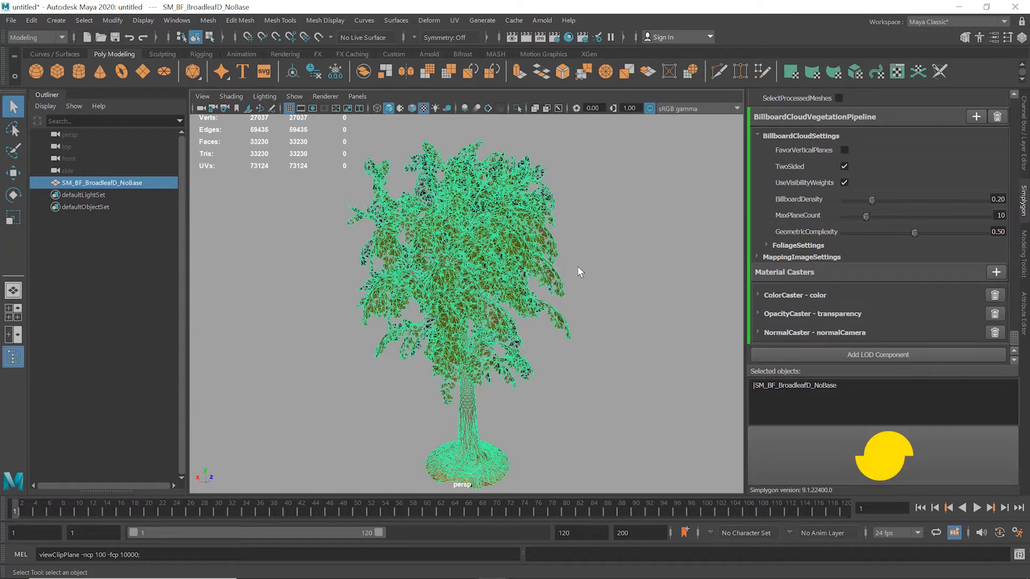
- Orbit the tree, then drag GeometricComplexity up to 0.95
{"action": "left_click_drag", "start_coordinate": [578, 272], "coordinate": [660, 251]}
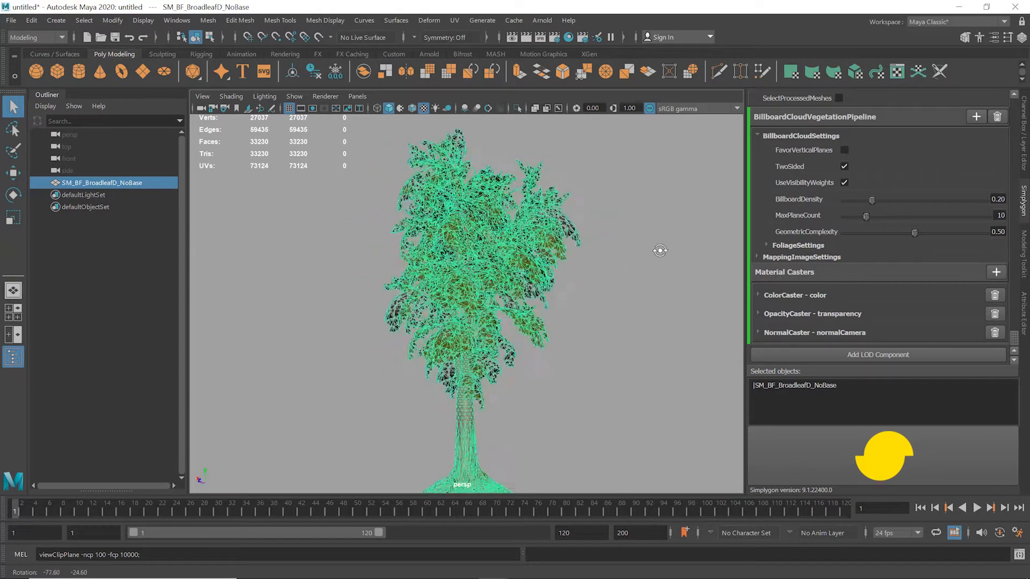
{"action": "left_click_drag", "start_coordinate": [660, 250], "coordinate": [538, 225]}
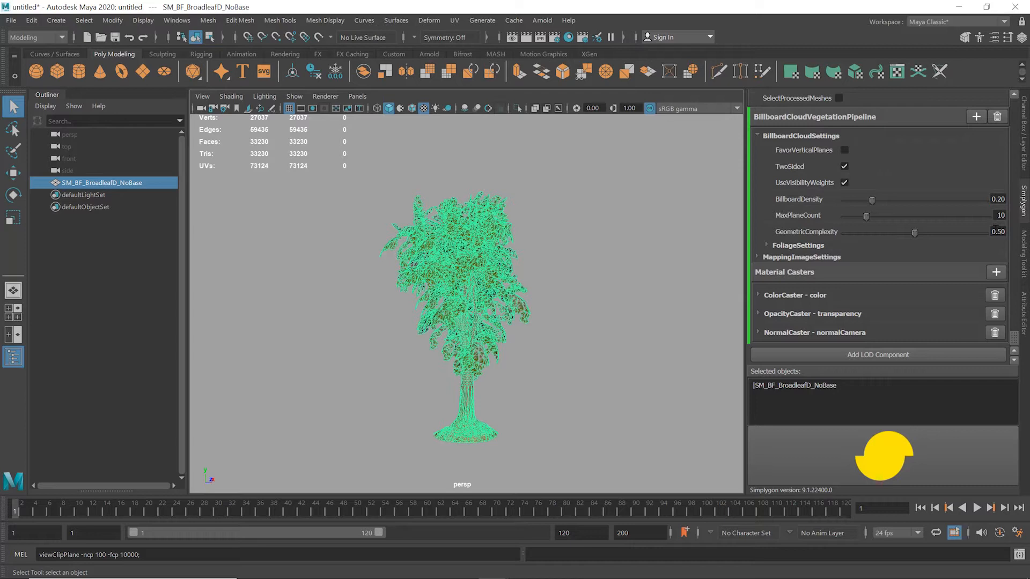
{"action": "left_click", "coordinate": [998, 231]}
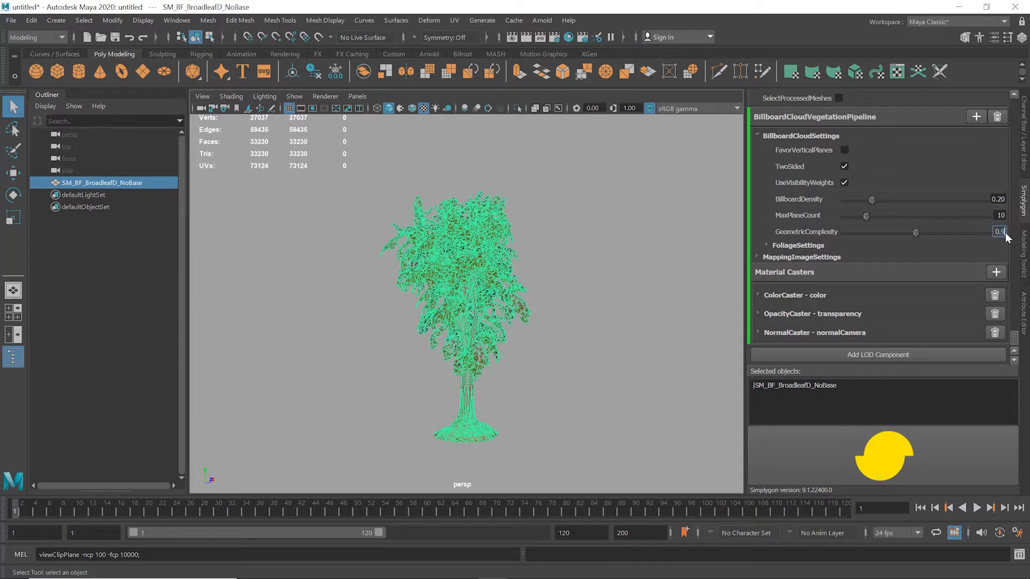
{"action": "left_click_drag", "start_coordinate": [916, 233], "coordinate": [980, 233]}
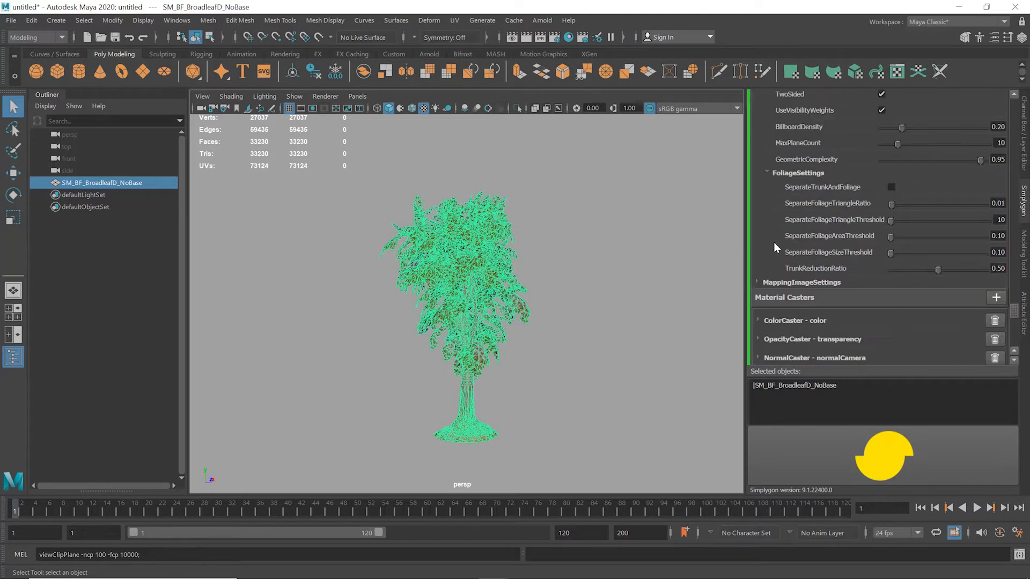
{"action": "mouse_move", "coordinate": [847, 220]}
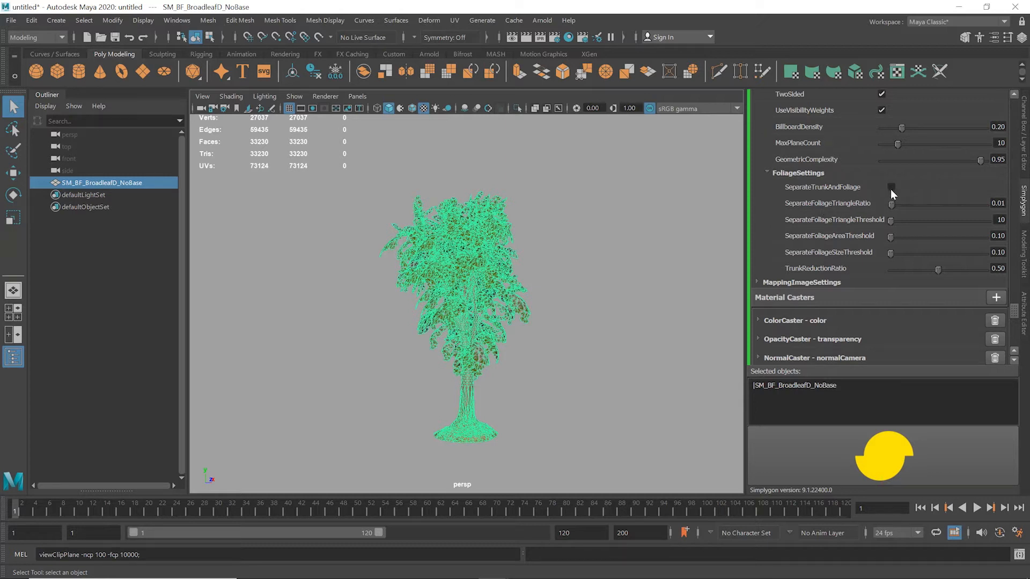
- Enable SeparateTrunkAndFoliage and set SeparateFoliageTriangleRatio to 0.20
{"action": "left_click", "coordinate": [890, 187]}
{"action": "type", "text": "0.2"}
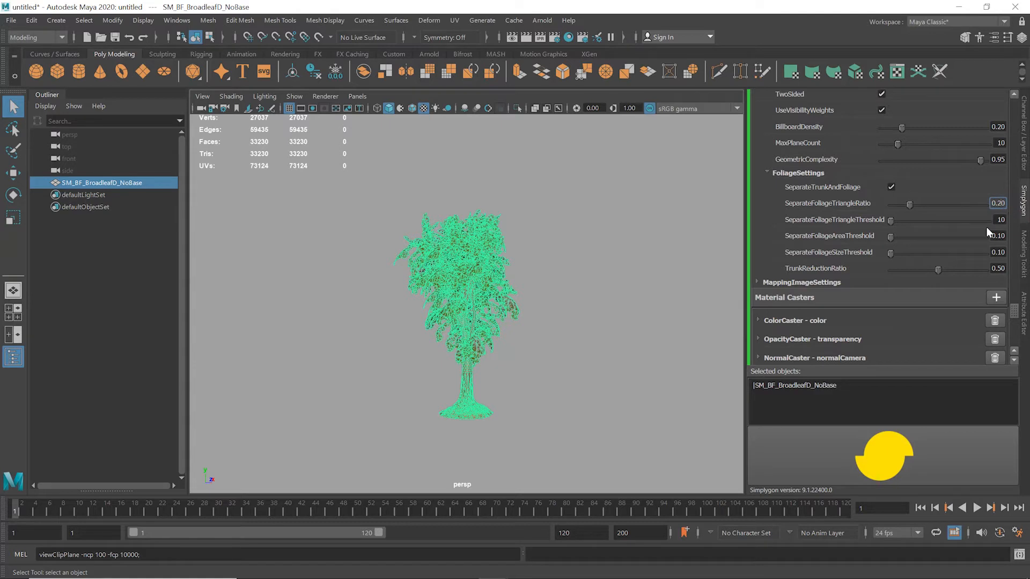
{"action": "scroll", "scroll_direction": "down", "scroll_amount": 3}
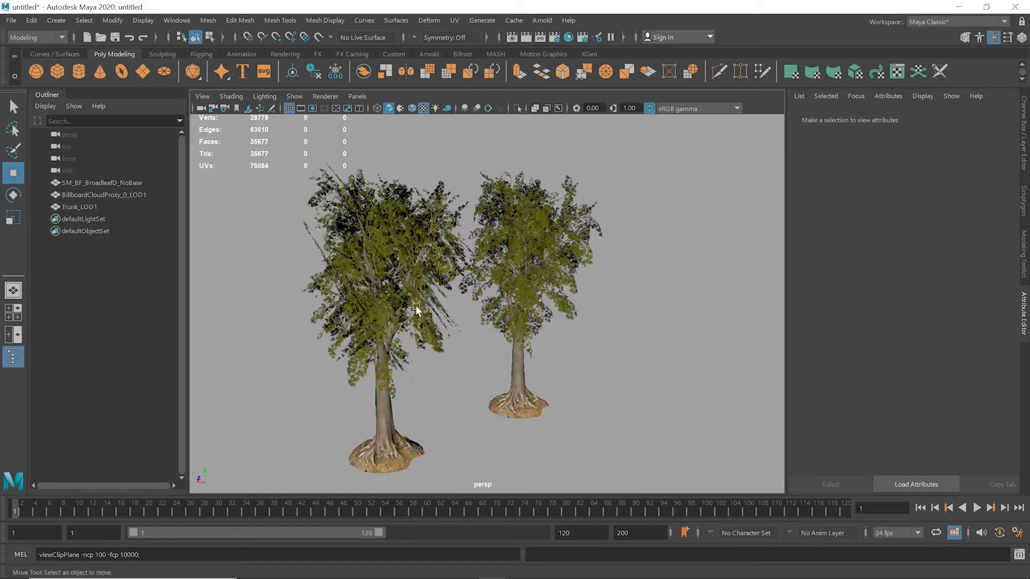
- Run the pipeline on the tree to produce the billboard-cloud LOD with trunk
{"action": "left_click", "coordinate": [103, 194]}
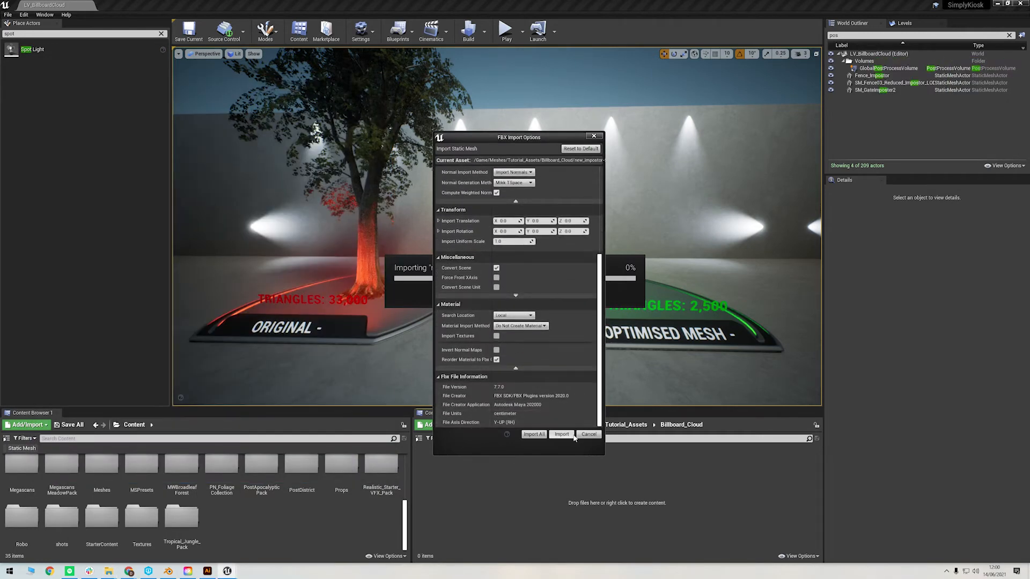
- Import the tree FBX into Billboard_Cloud and close the Message Log
{"action": "left_click", "coordinate": [561, 434]}
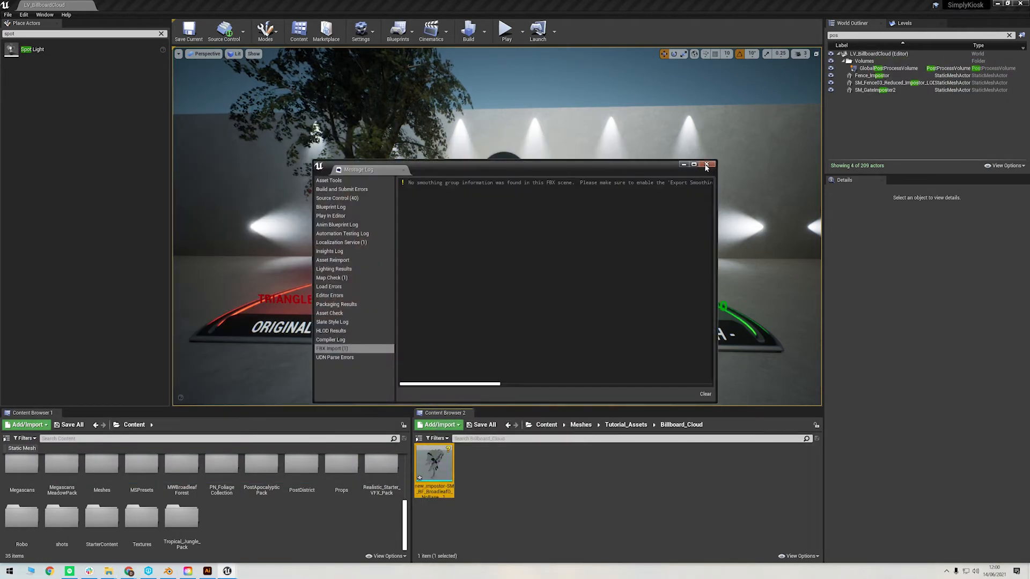
{"action": "left_click", "coordinate": [707, 164]}
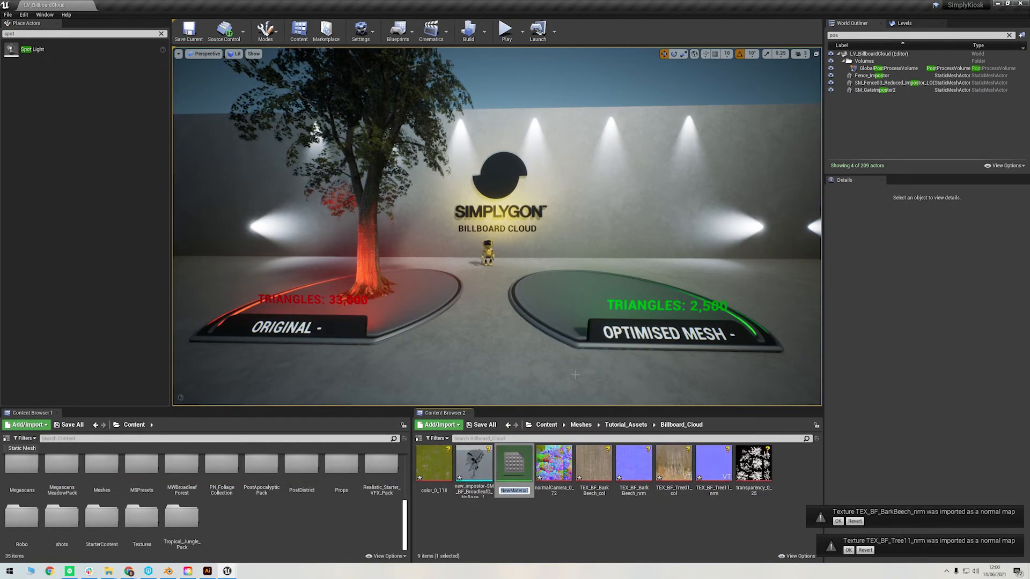
- Make M_BillboardCloud_Leaves masked with transparency texture as opacity mask, and save
{"action": "double_click", "coordinate": [512, 462]}
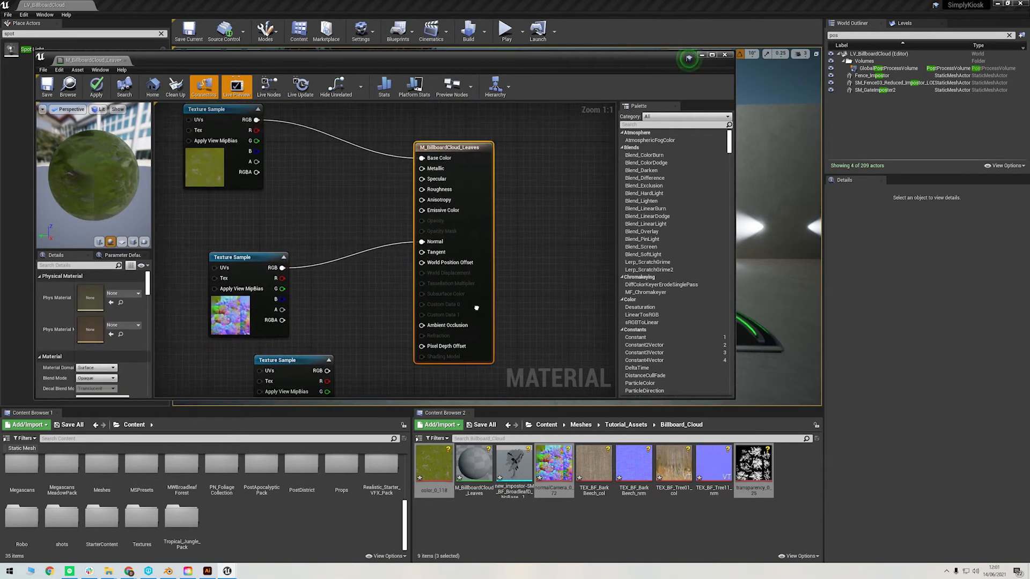
{"action": "left_click", "coordinate": [100, 334]}
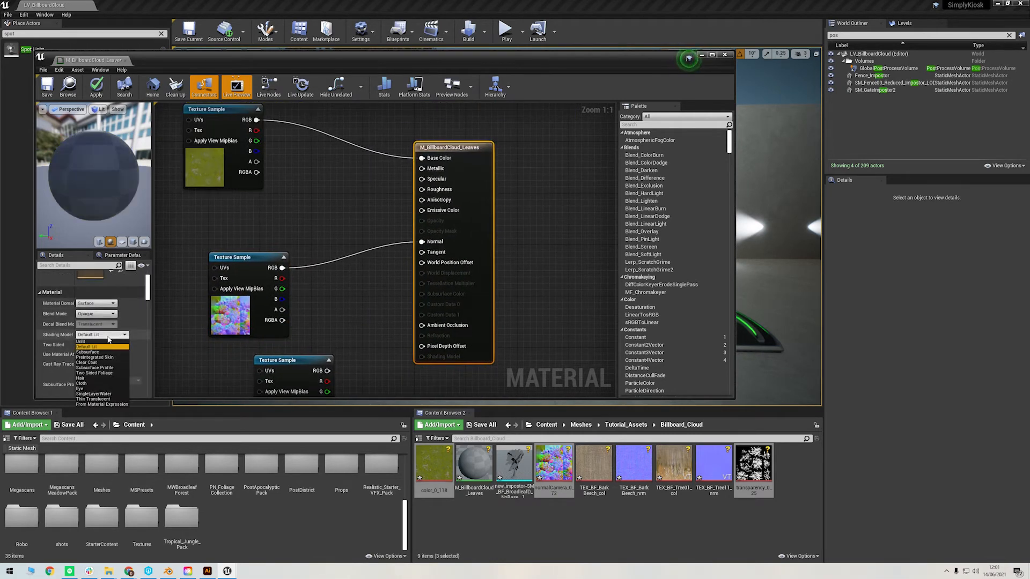
{"action": "mouse_move", "coordinate": [99, 373]}
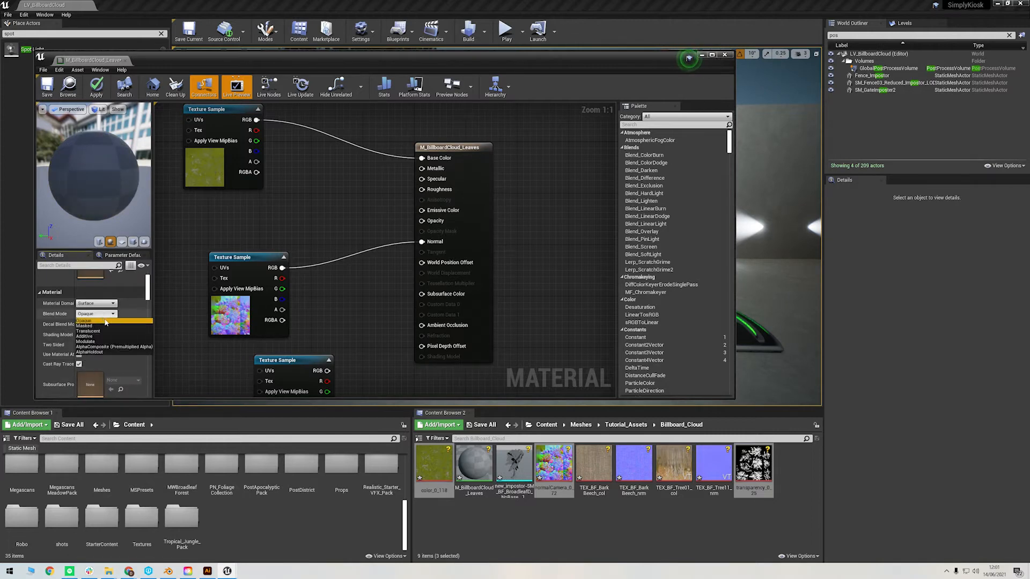
{"action": "left_click", "coordinate": [86, 324]}
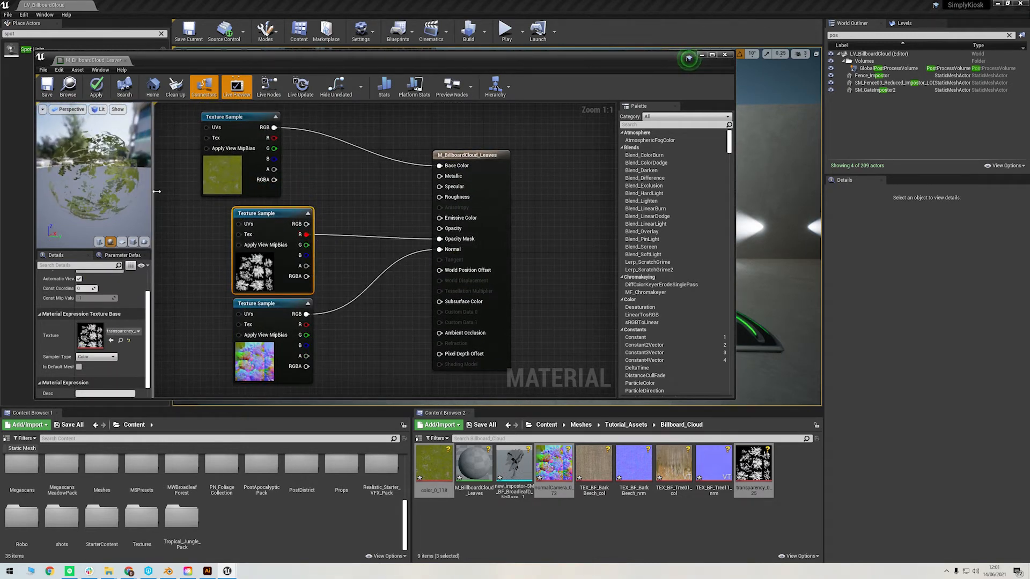
{"action": "left_click", "coordinate": [96, 86]}
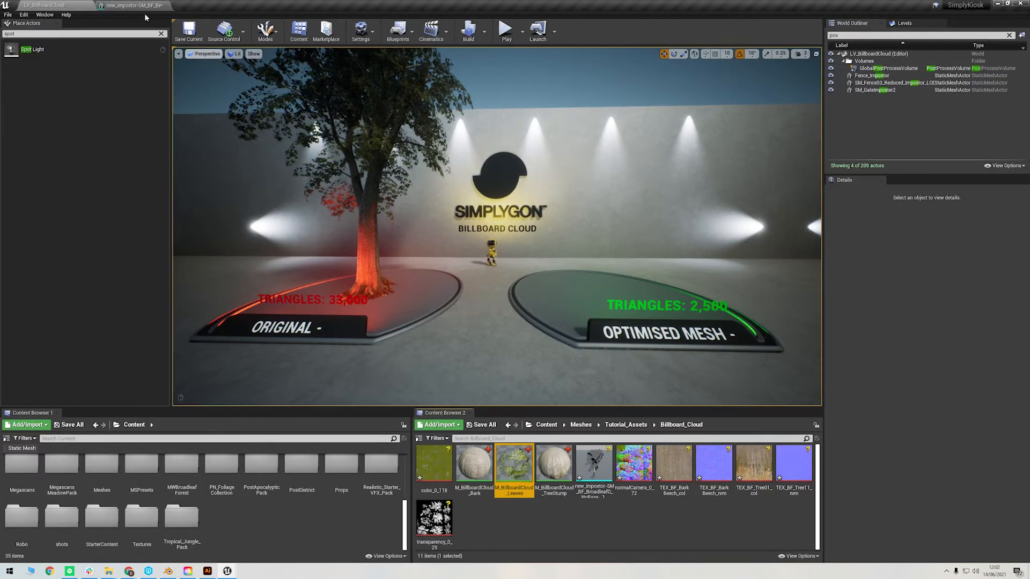
- Assign Leaves, Bark and TreeStump materials to new_impostor's material slots
{"action": "left_click", "coordinate": [132, 5]}
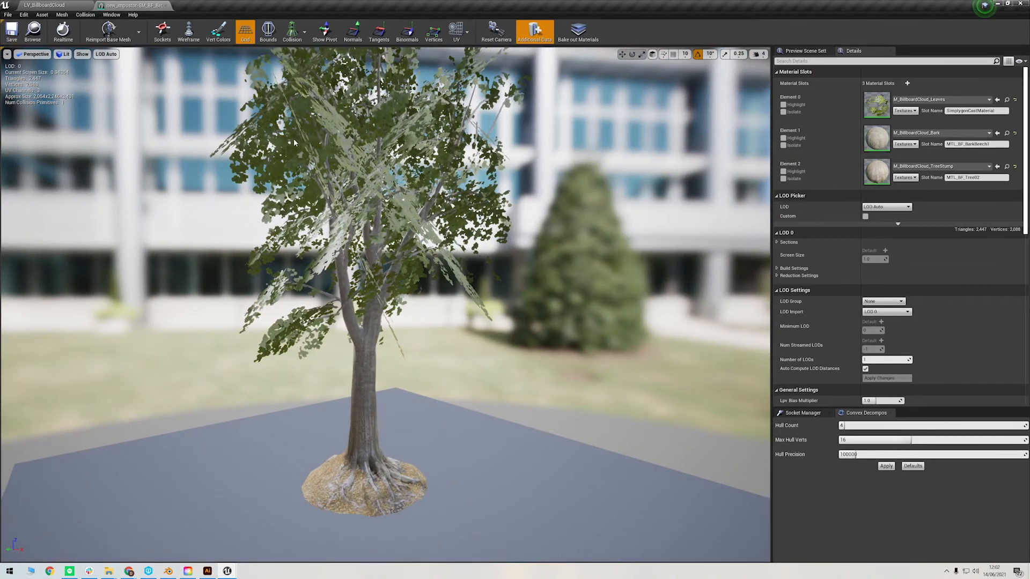
{"action": "left_click", "coordinate": [43, 5]}
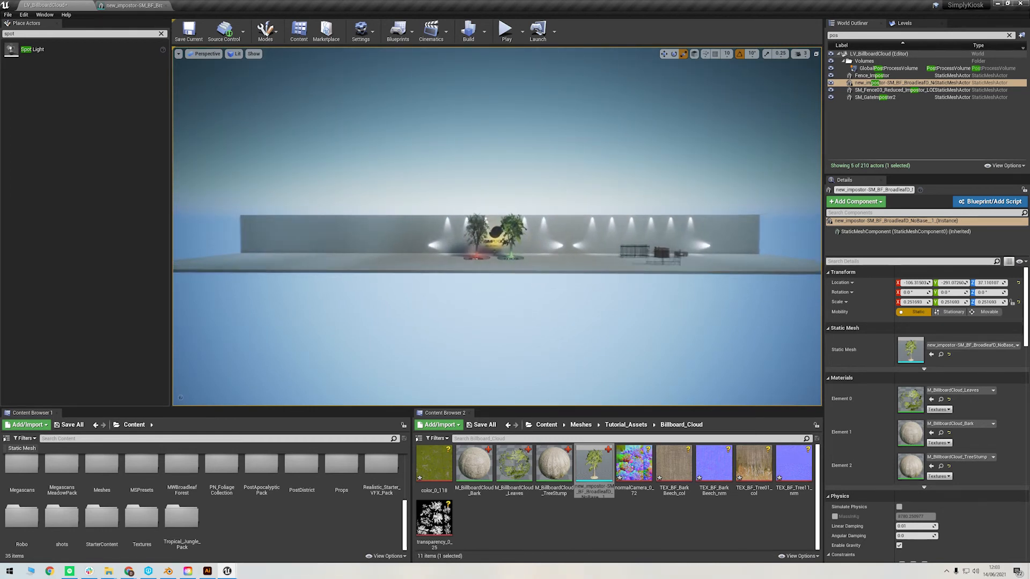
- Drop new_impostor onto the optimised mesh platform and zoom the viewport out
{"action": "scroll", "scroll_direction": "down", "scroll_amount": 3}
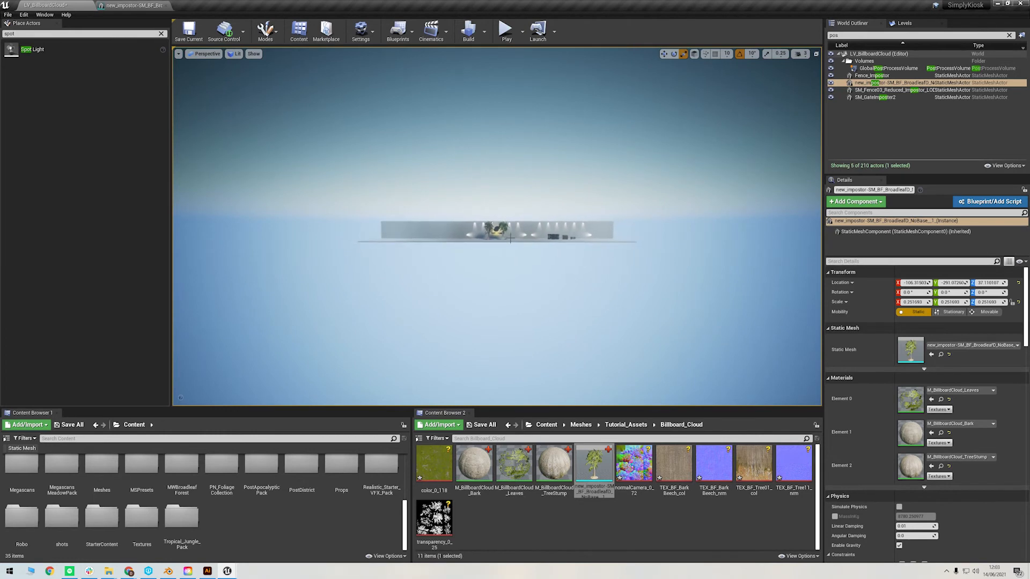